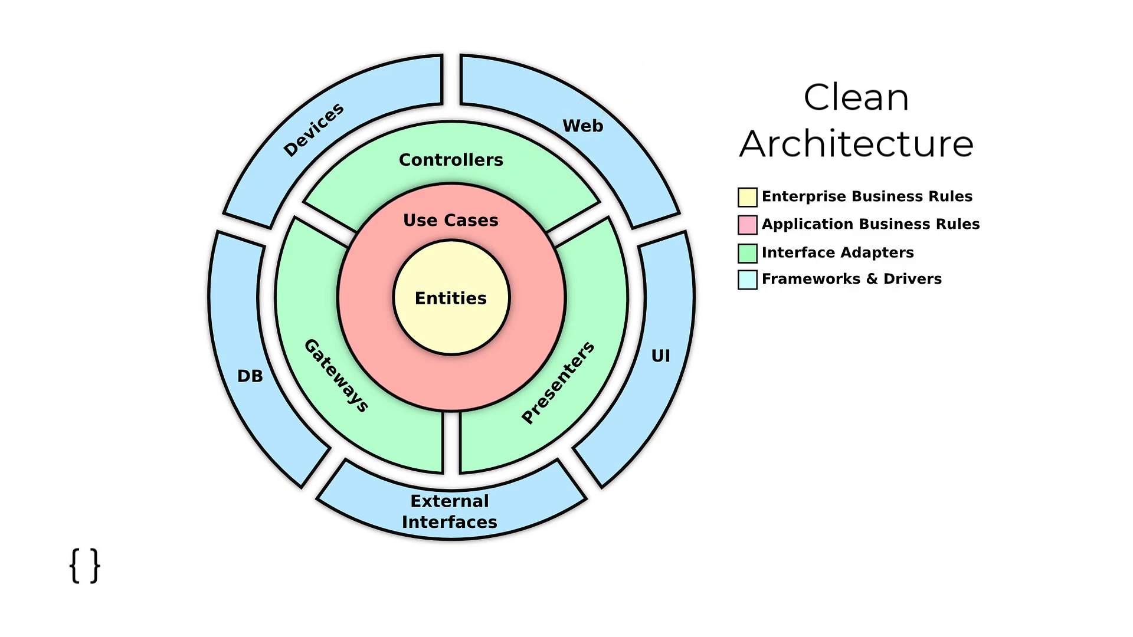
# Tick the Enterprise Business Rules, Application Business Rules and Interface Adapters legend entries
pyautogui.click(745, 196)
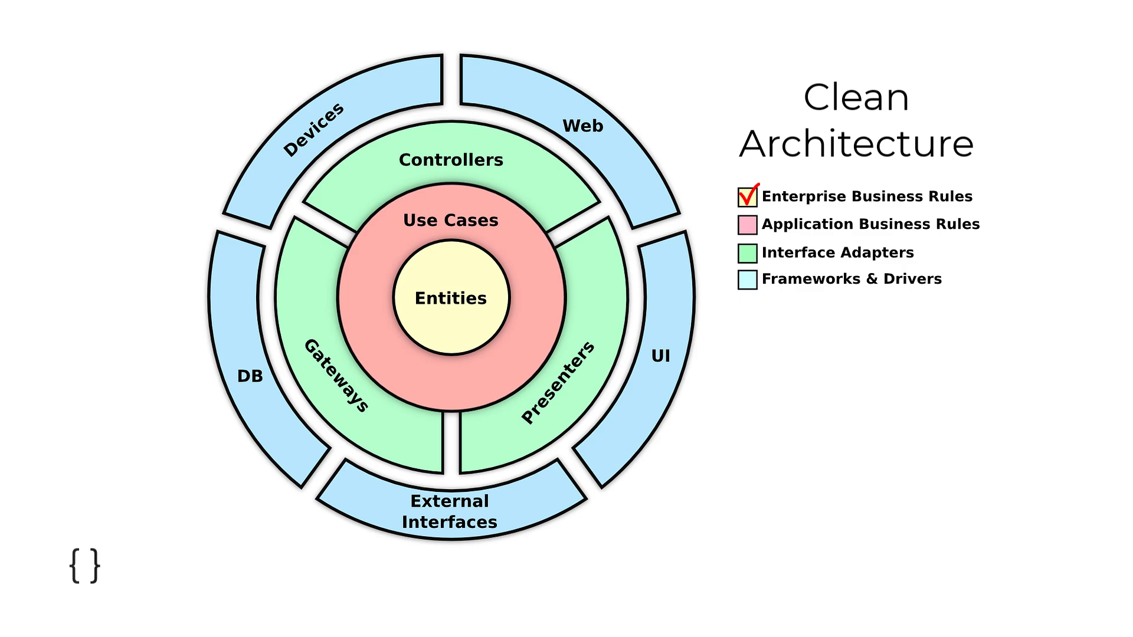
pyautogui.click(746, 224)
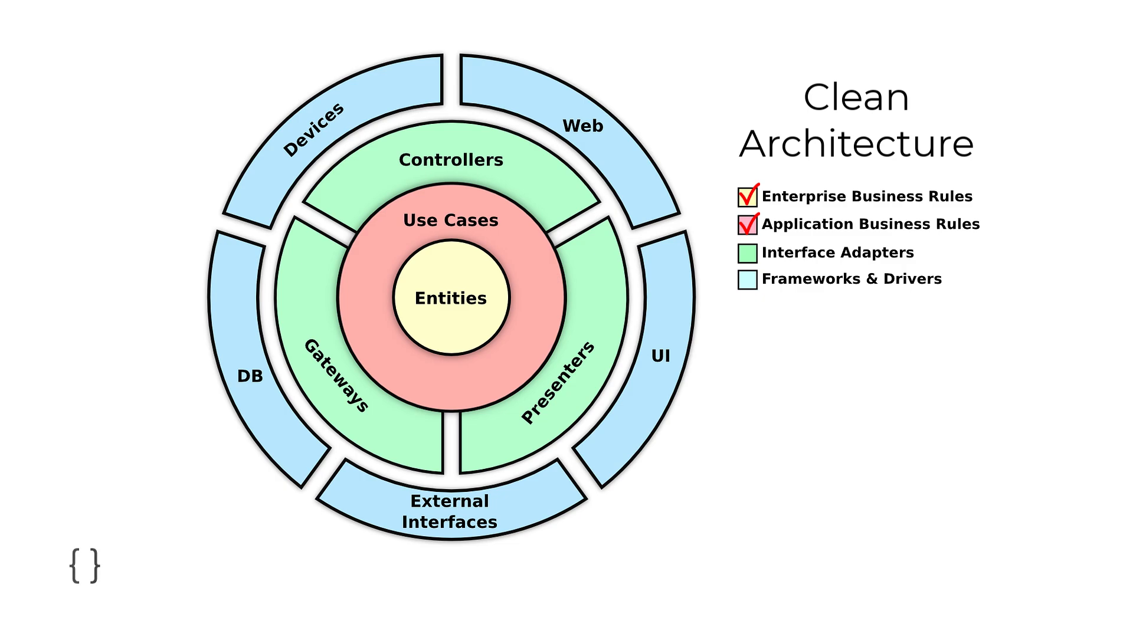
pyautogui.click(746, 252)
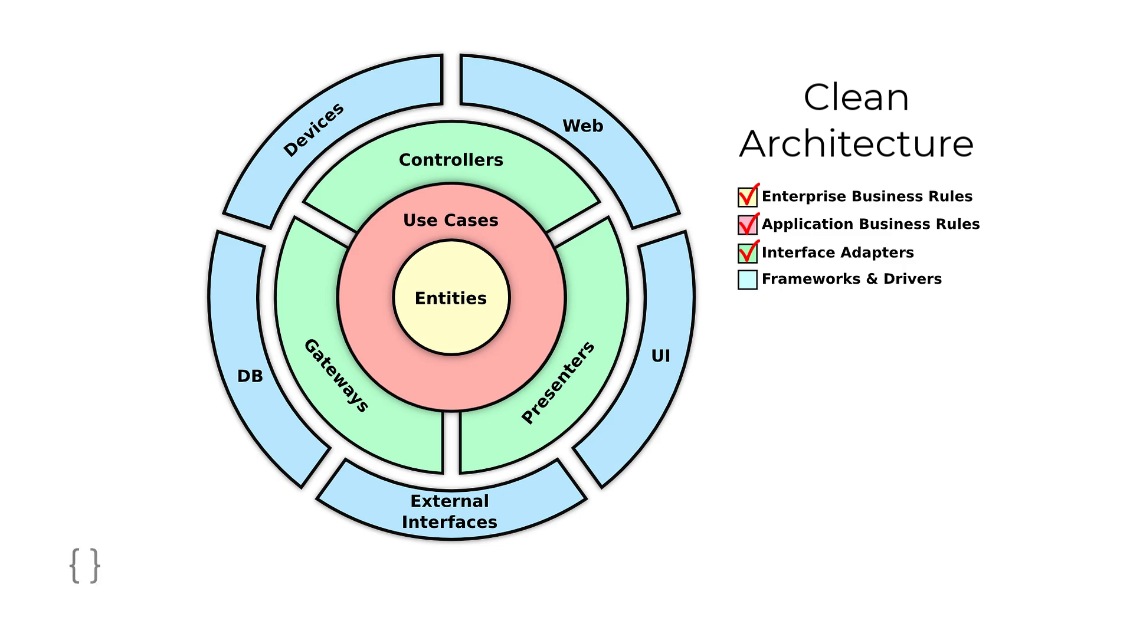
# Advance to the Onion Architecture slide and draw a red arrow pointing at Domain Model
pyautogui.click(748, 279)
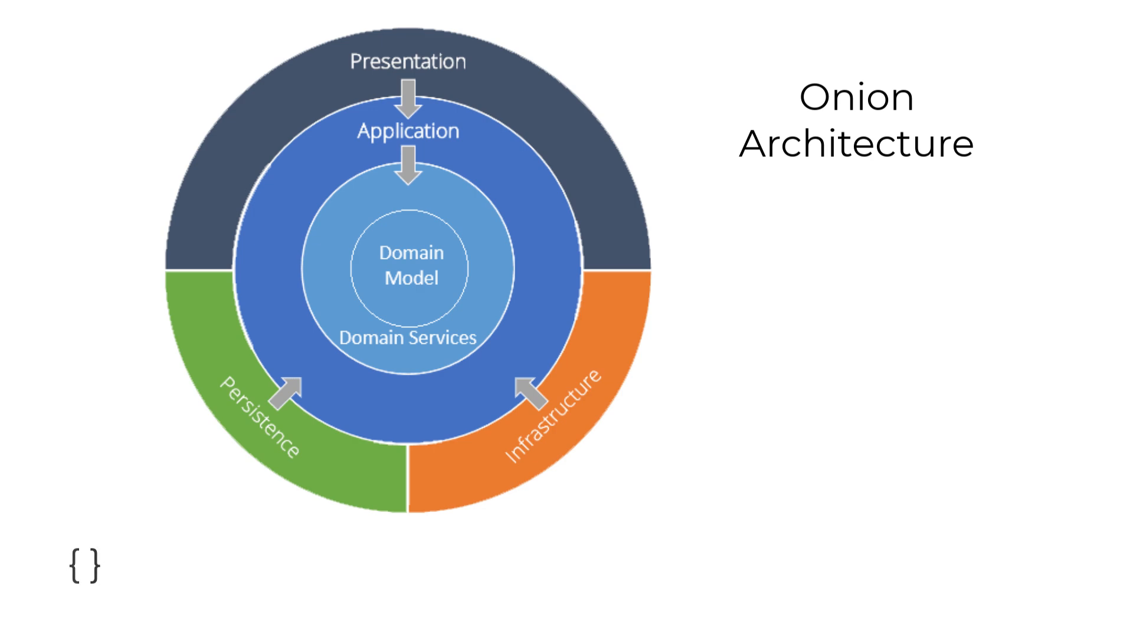
pyautogui.moveTo(607, 94); pyautogui.dragTo(445, 231)
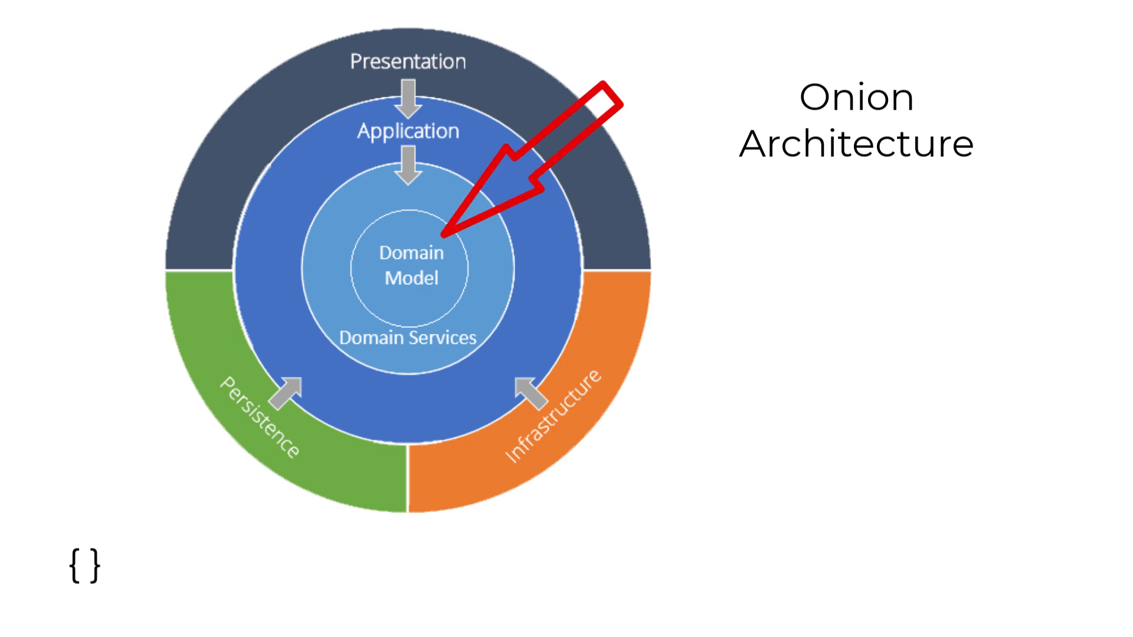